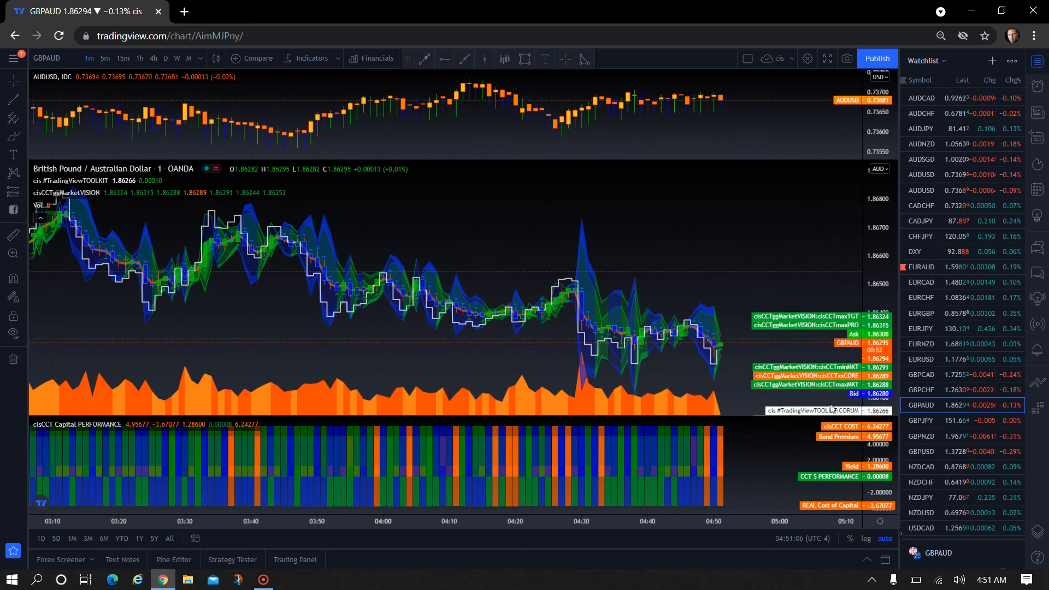
{"action": "mouse_move", "coordinate": [760, 424]}
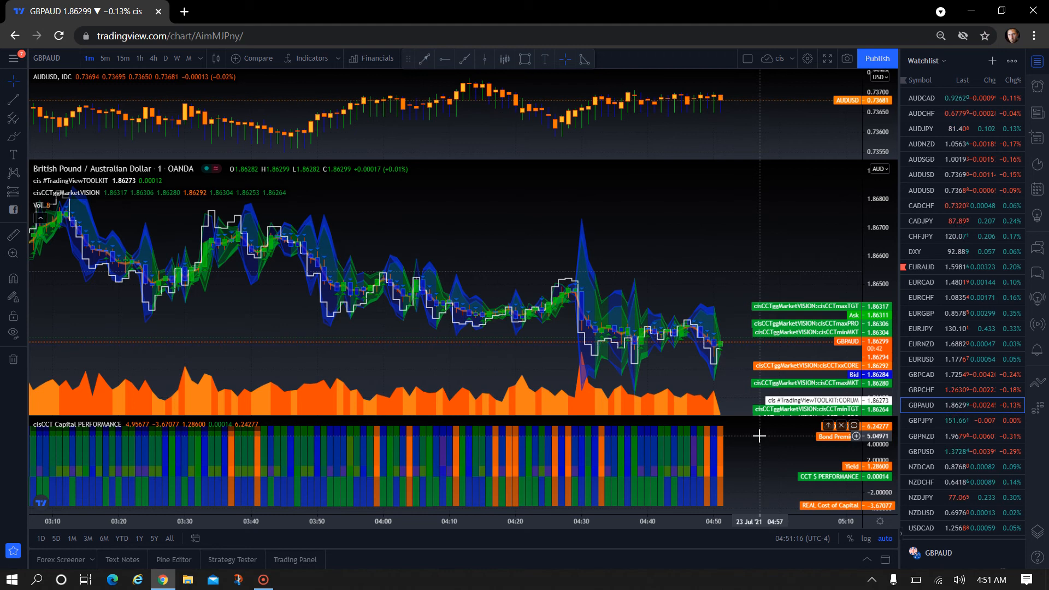
{"action": "mouse_move", "coordinate": [389, 234]}
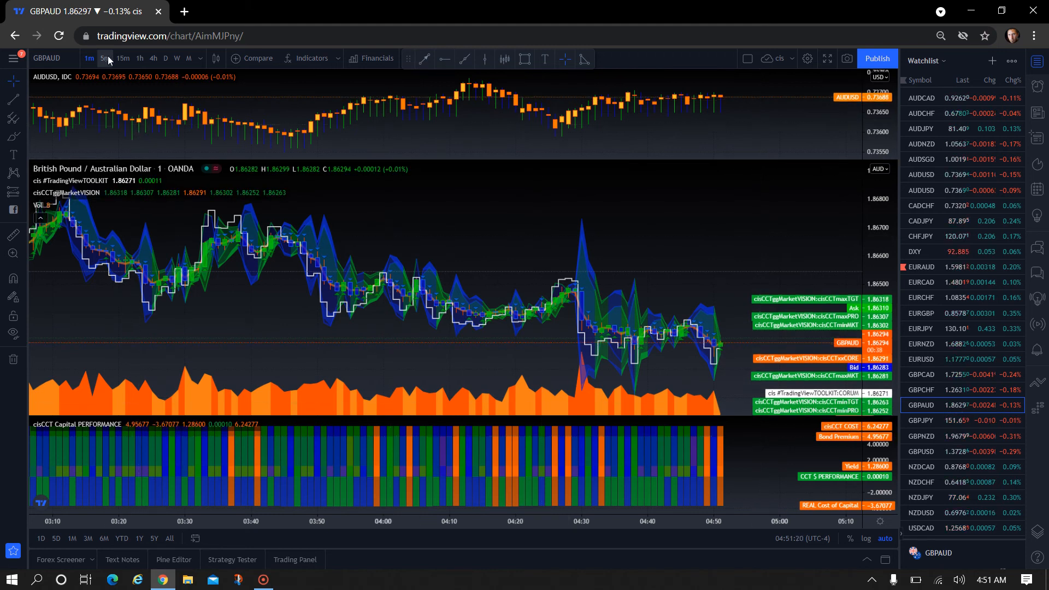
{"action": "mouse_move", "coordinate": [106, 58]}
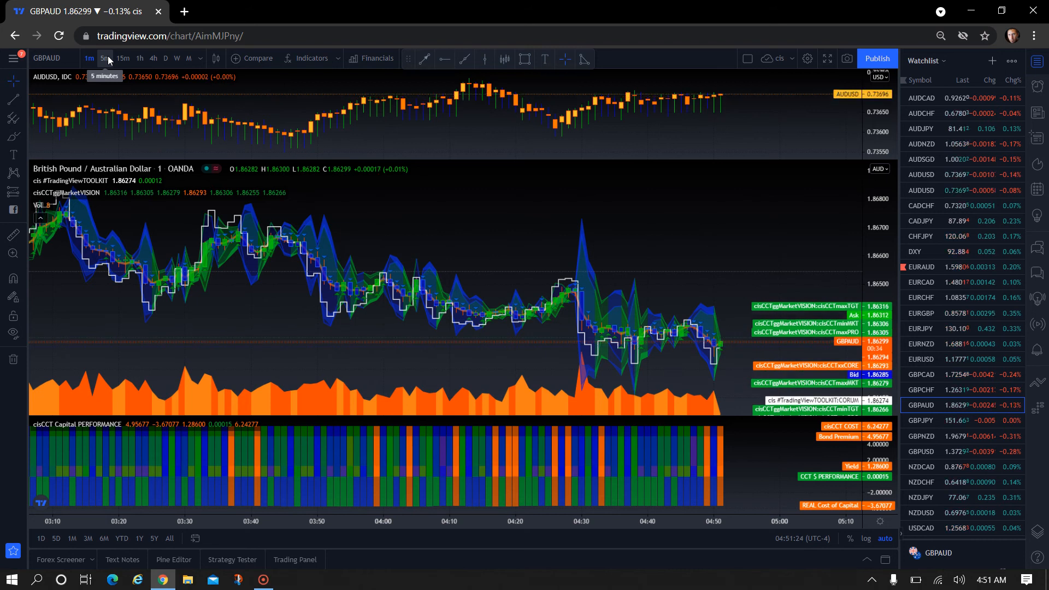
- Step the GBPAUD chart through the 5-minute and 15-minute timeframes to 1-hour
{"action": "left_click", "coordinate": [104, 58]}
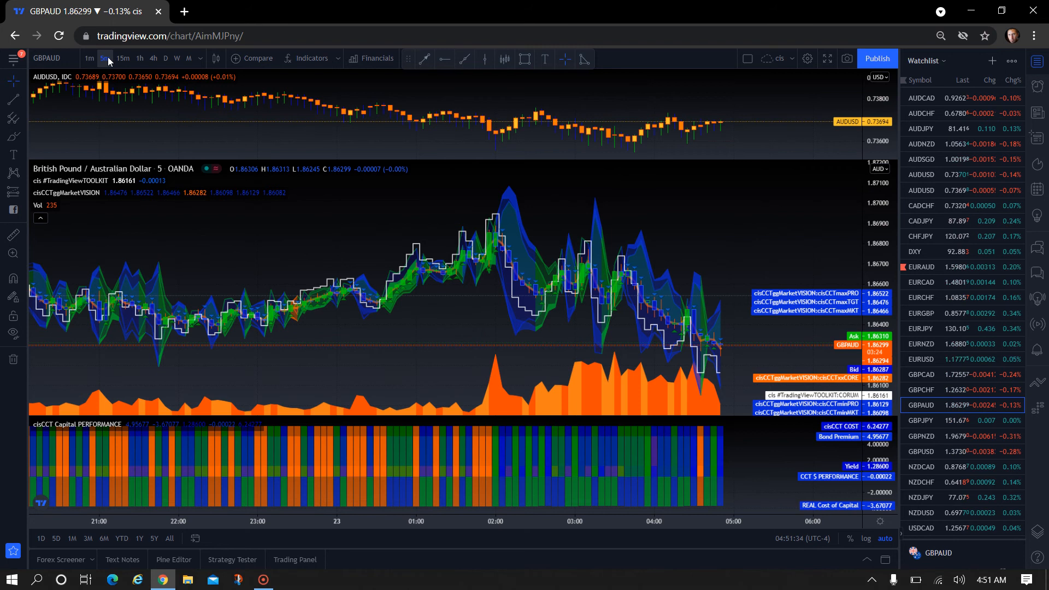
{"action": "left_click", "coordinate": [122, 58]}
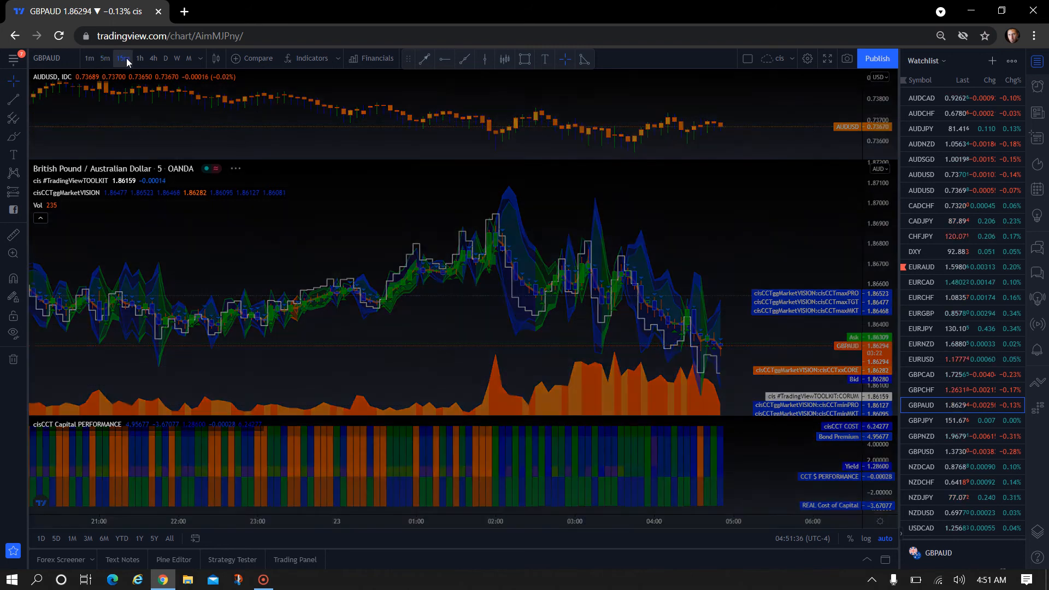
{"action": "left_click", "coordinate": [122, 58]}
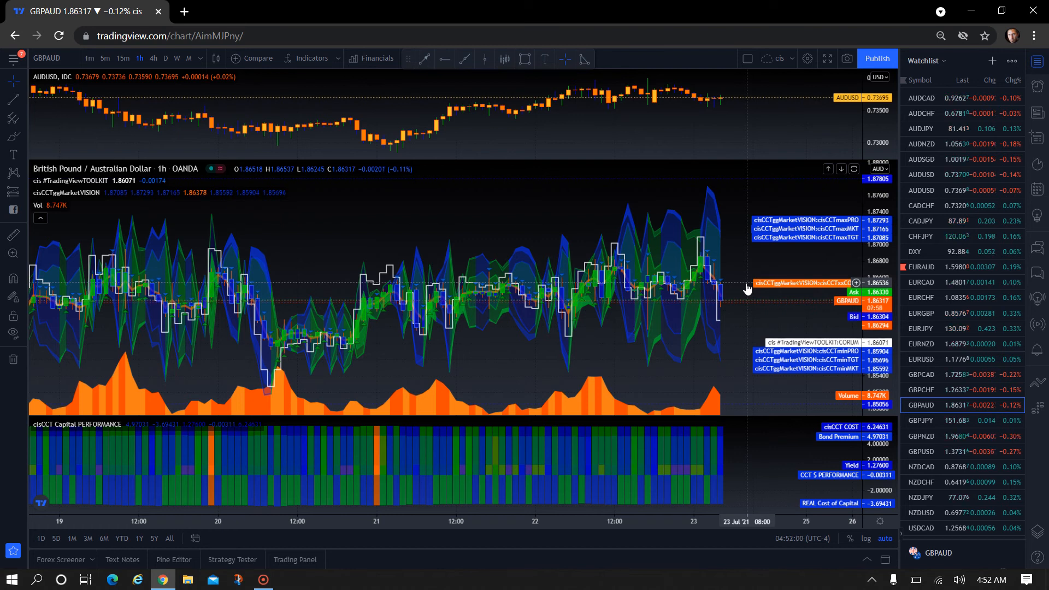
{"action": "mouse_move", "coordinate": [748, 319]}
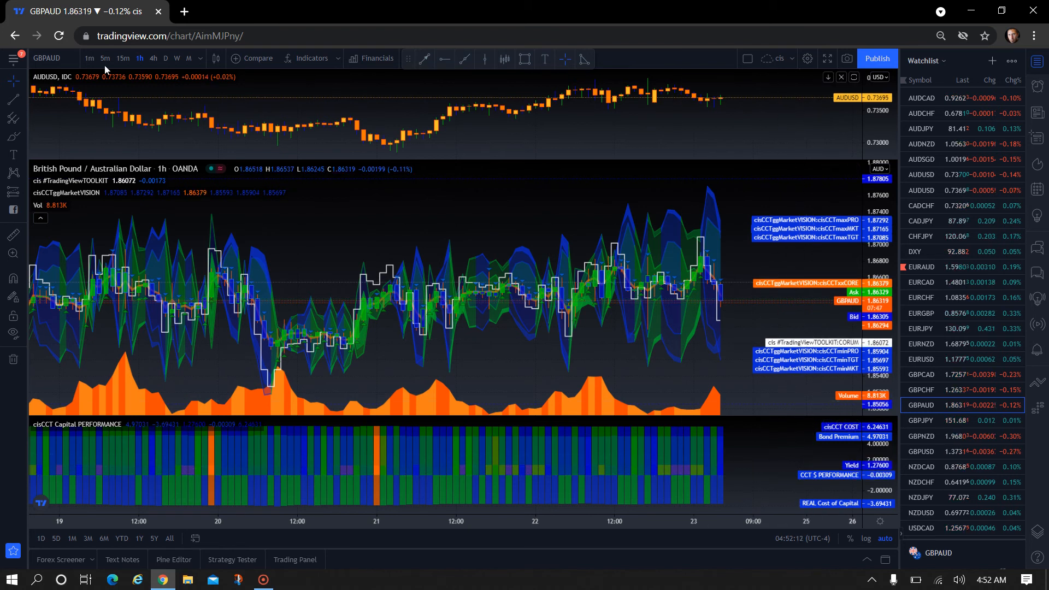
- Switch the GBPAUD chart briefly to 1-minute, then to the 4-hour timeframe
{"action": "left_click", "coordinate": [90, 57]}
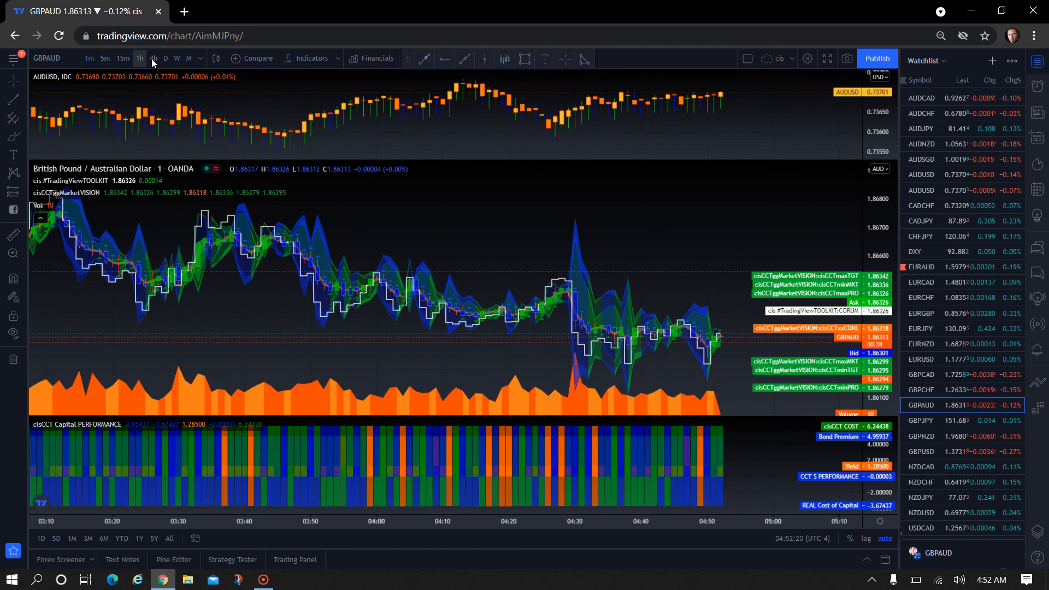
{"action": "left_click", "coordinate": [155, 58]}
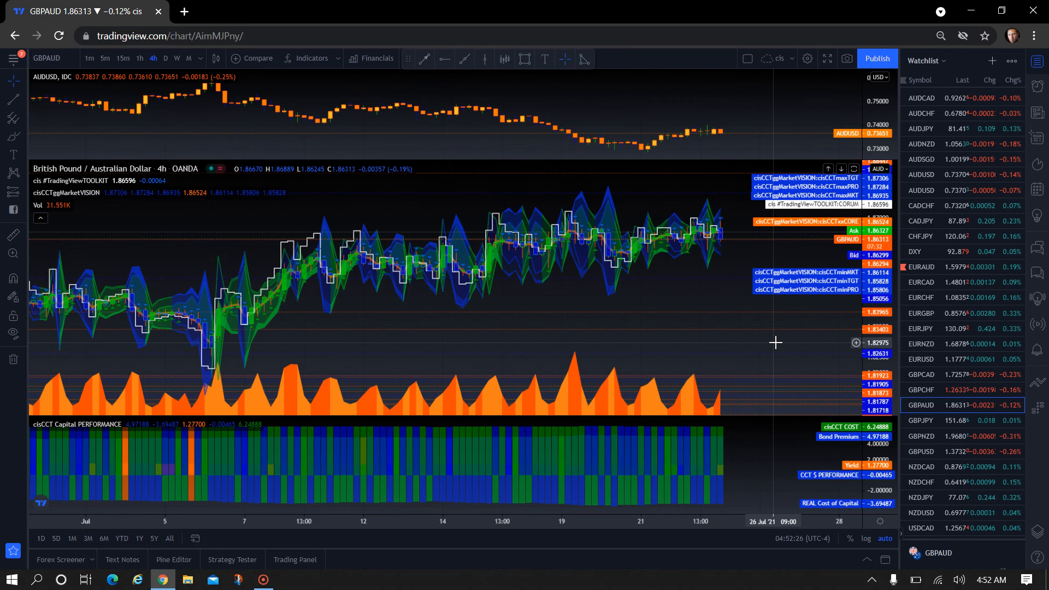
{"action": "mouse_move", "coordinate": [754, 224]}
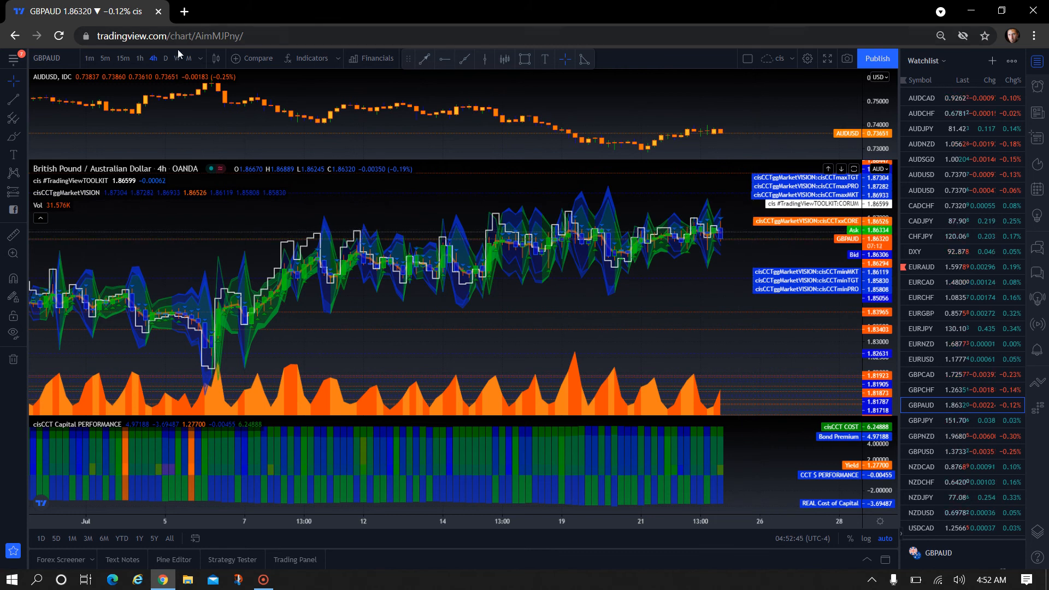
- Switch the GBPAUD chart to the daily timeframe and let the indicators redraw
{"action": "left_click", "coordinate": [165, 57]}
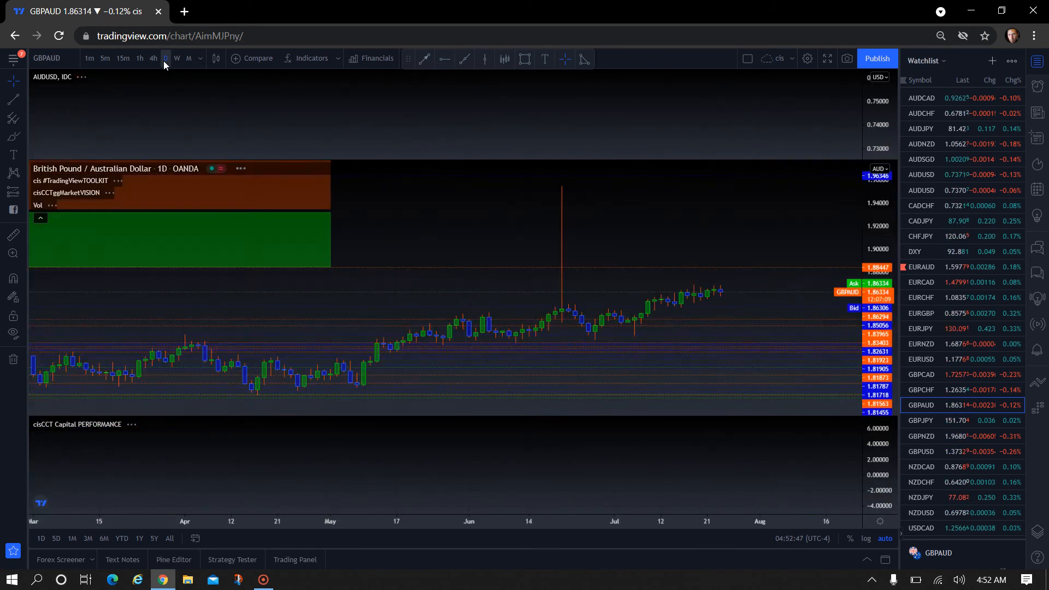
{"action": "left_click", "coordinate": [165, 58]}
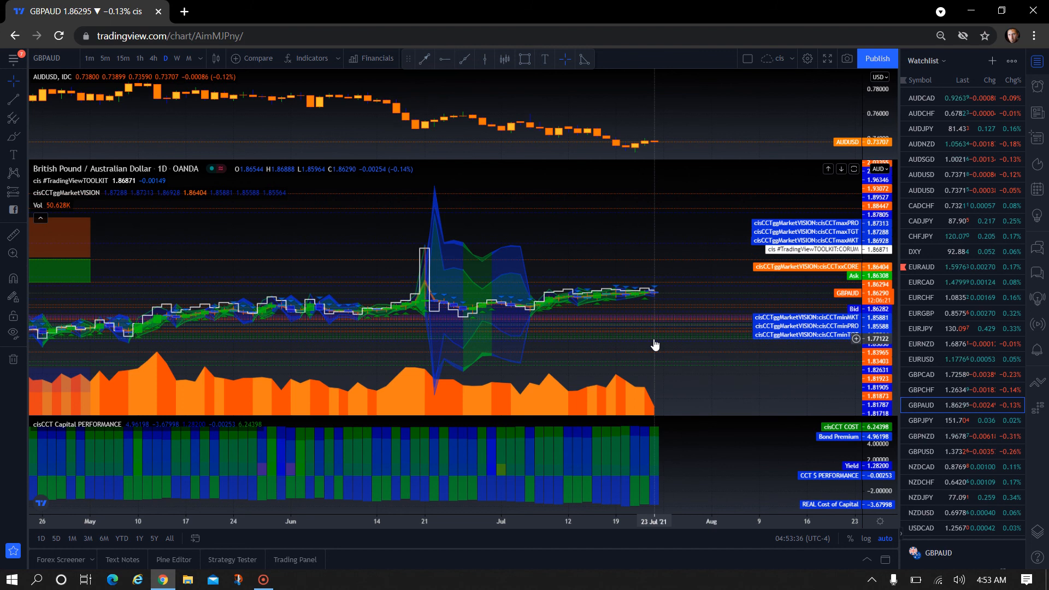
{"action": "mouse_move", "coordinate": [663, 340]}
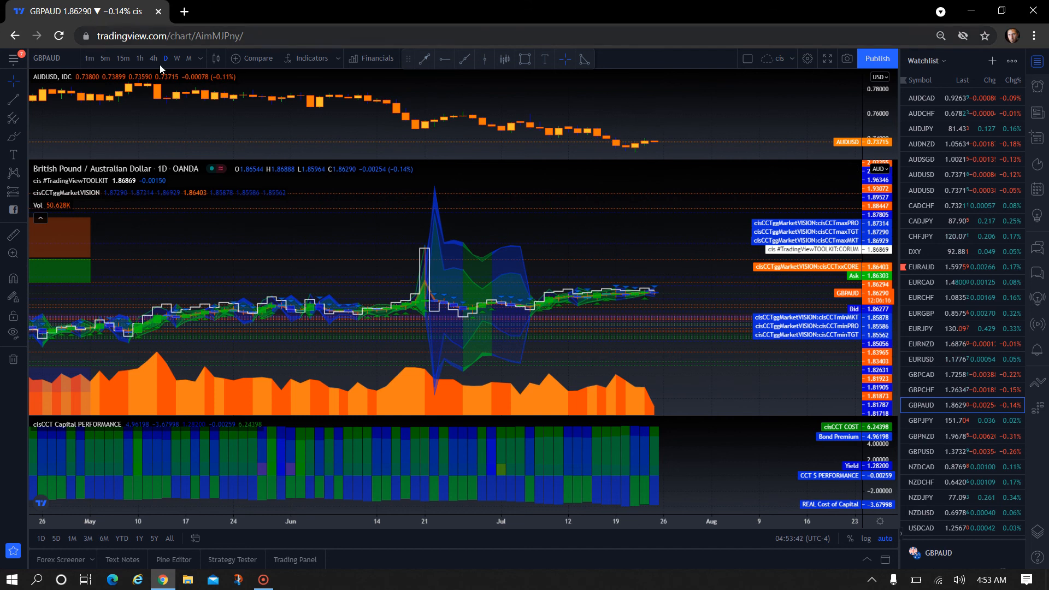
- Return the chart via 1-hour to the 1-minute timeframe and dismiss the low-battery warning
{"action": "left_click", "coordinate": [153, 58]}
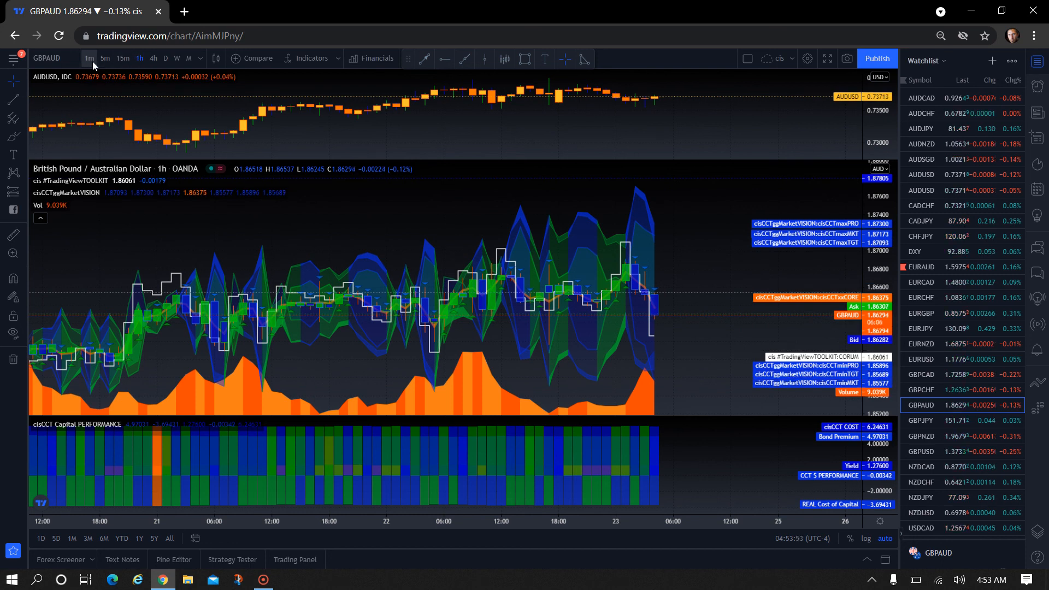
{"action": "mouse_move", "coordinate": [89, 58]}
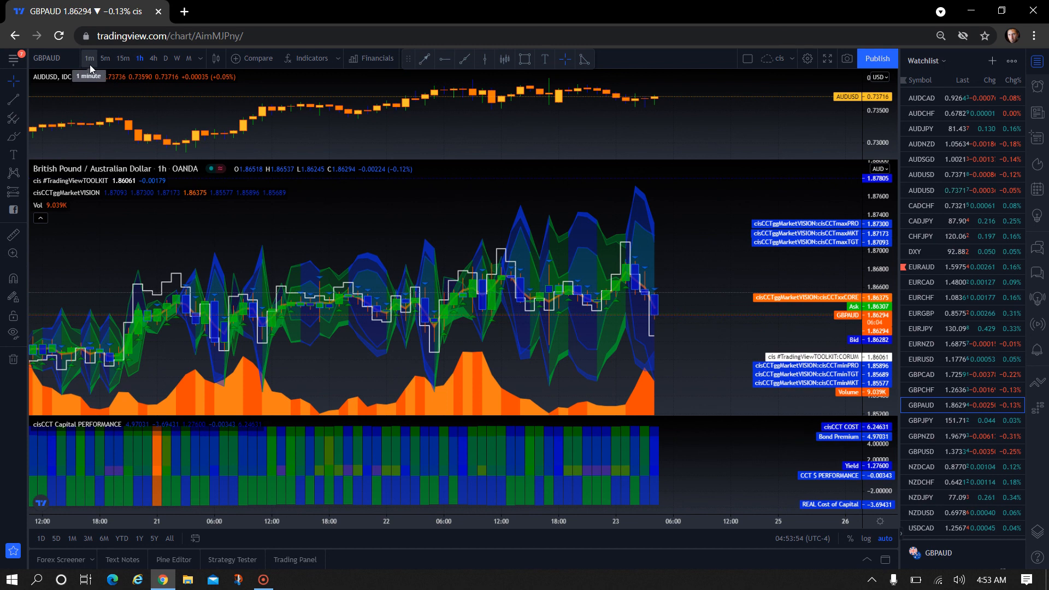
{"action": "left_click", "coordinate": [89, 58]}
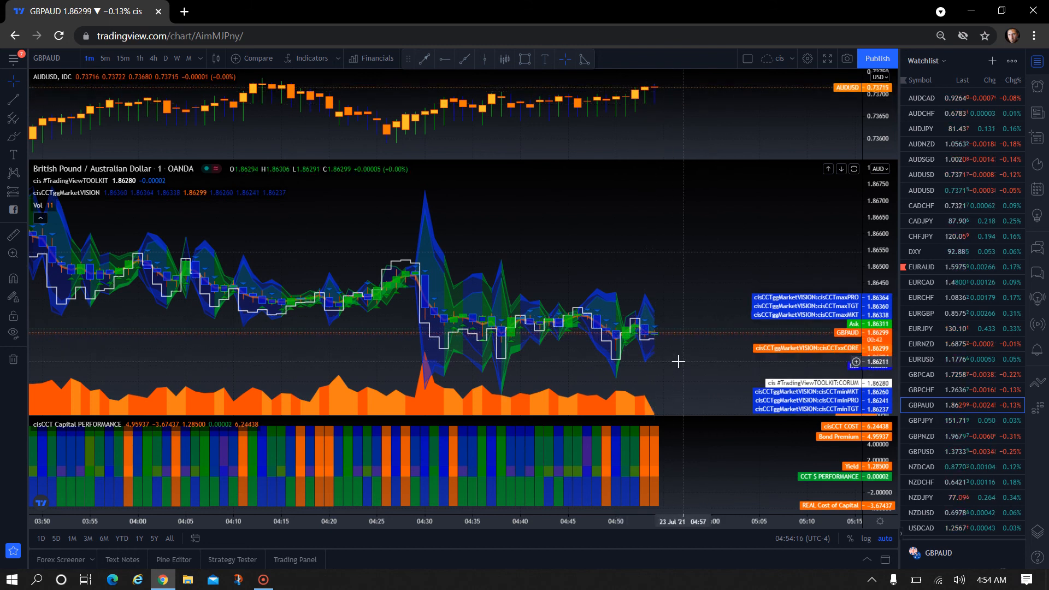
{"action": "mouse_move", "coordinate": [654, 367]}
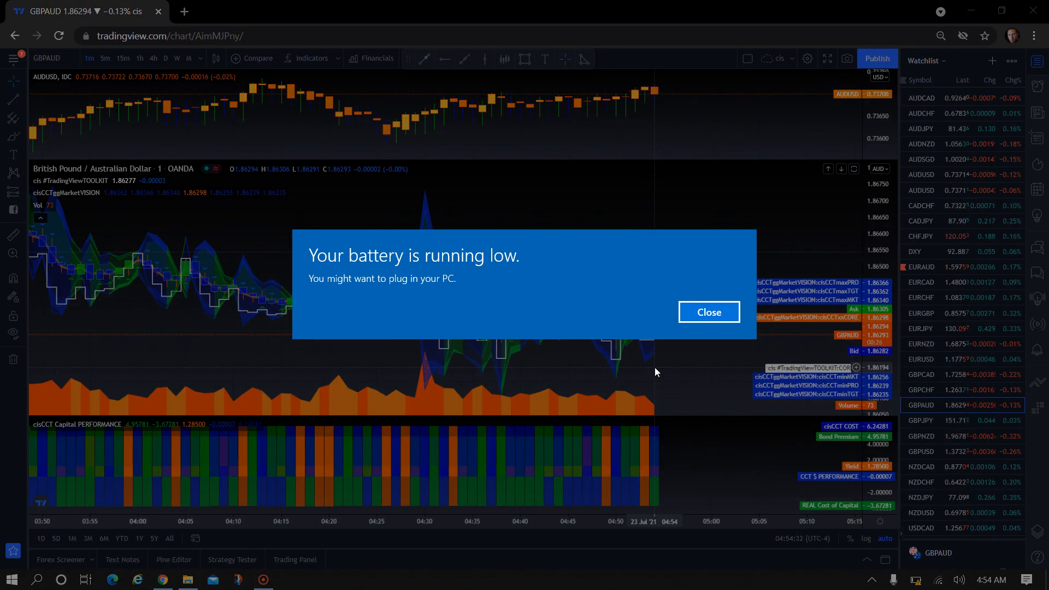
{"action": "left_click", "coordinate": [708, 313]}
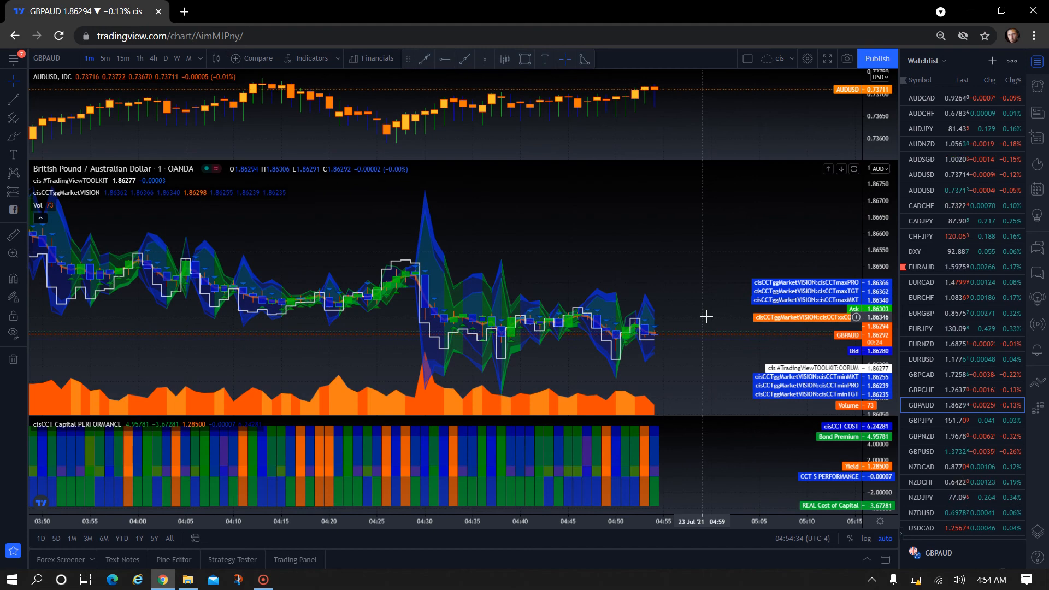